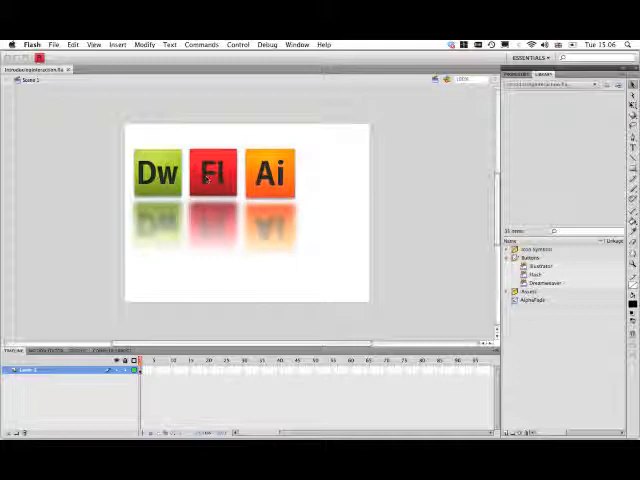
mouse_move(270, 184)
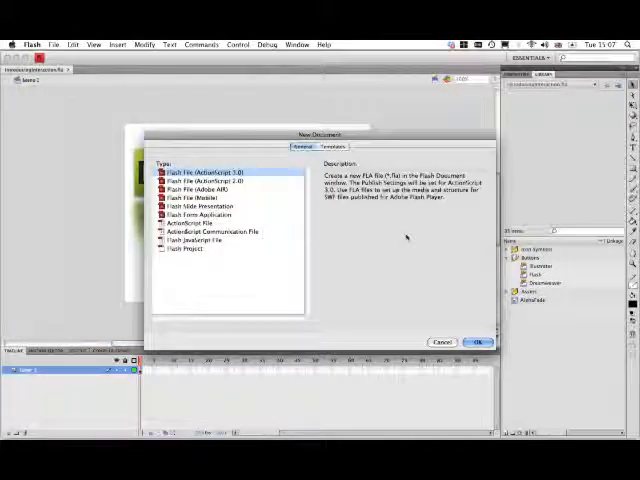
Create a new blank Flash File (ActionScript 3.0) document
click(478, 340)
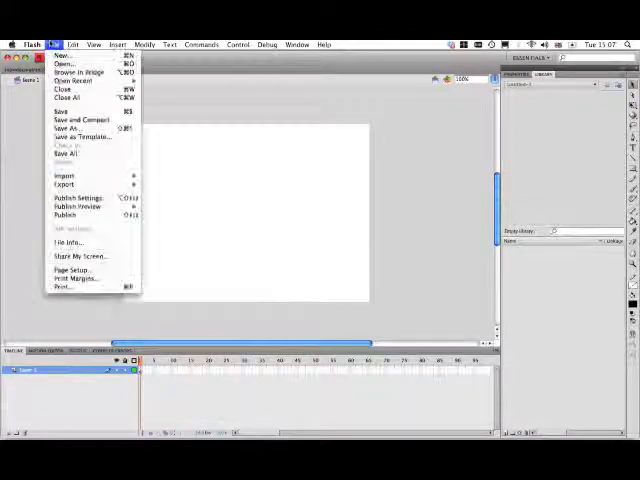
Open the external library of the existing icon .fla file via File > Import
click(64, 176)
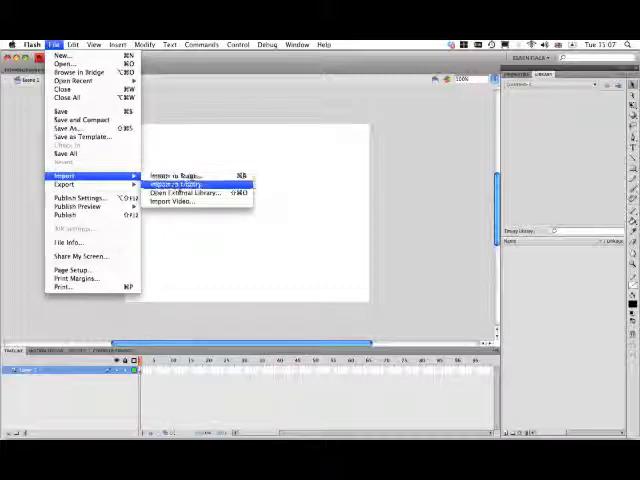
click(188, 192)
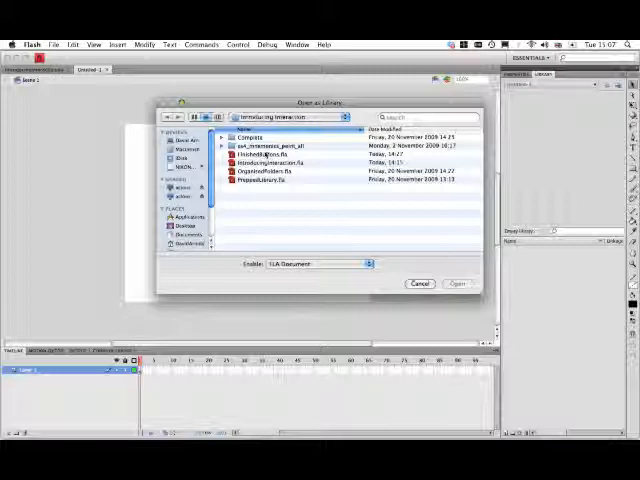
click(420, 284)
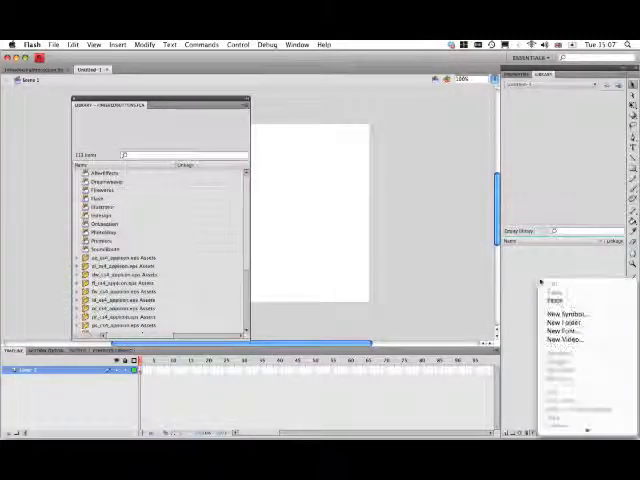
Add a library folder and bring the application icon symbols from the external library into it
click(556, 312)
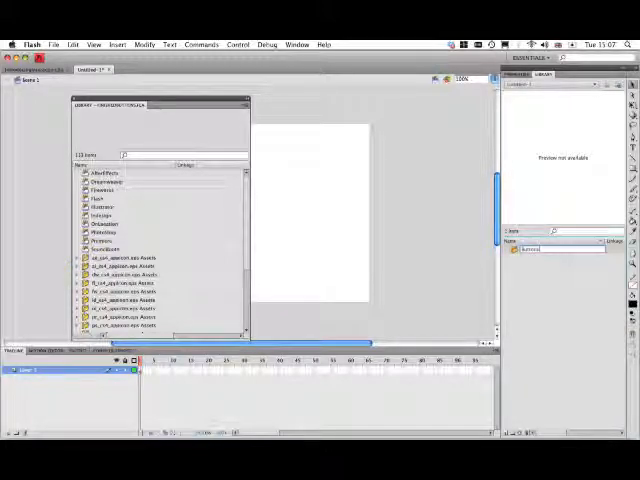
click(104, 172)
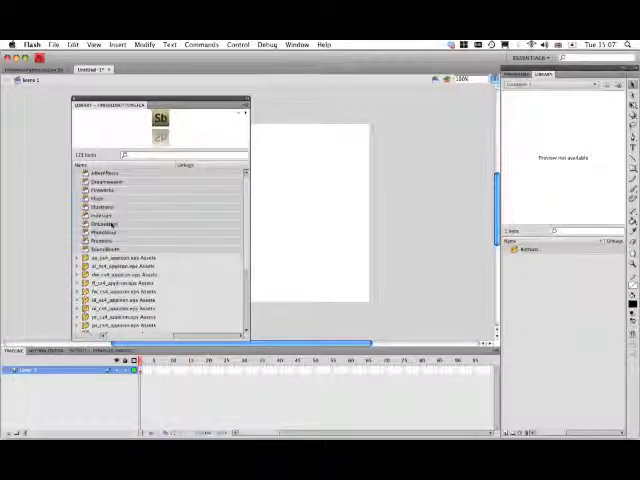
click(544, 250)
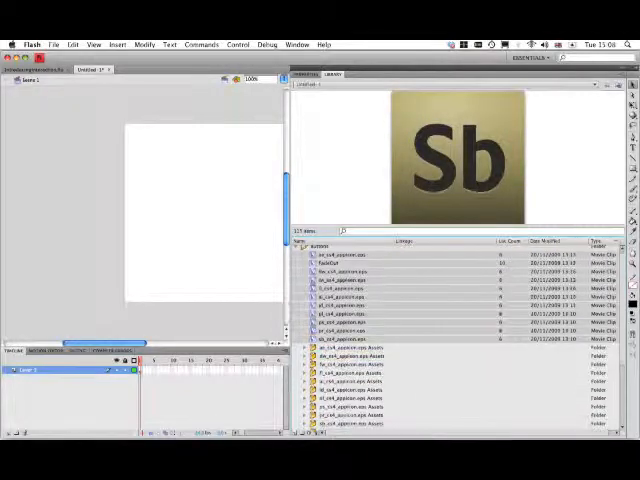
Expand the library folders holding the button symbols and the icon graphics
scroll(down, 3)
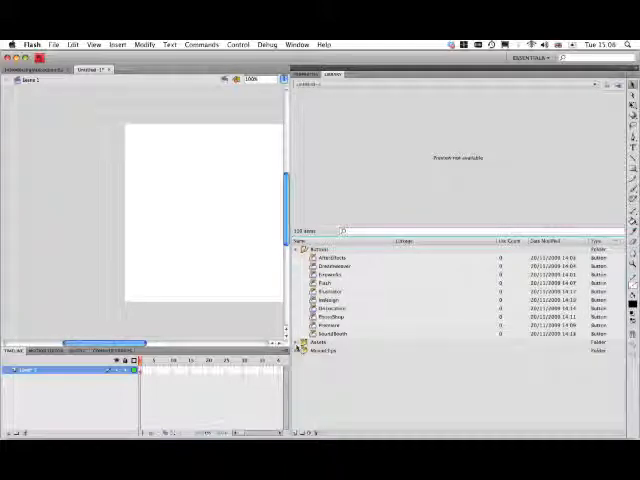
click(304, 350)
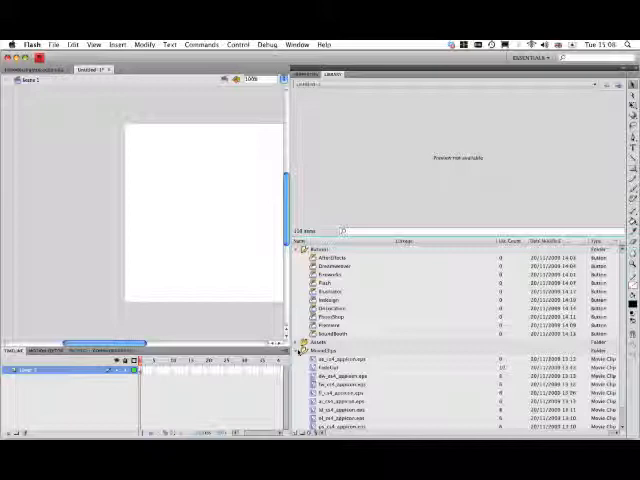
click(306, 350)
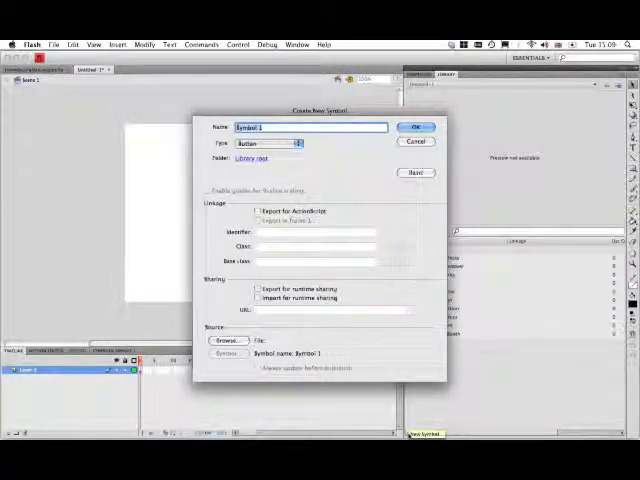
Insert a new library symbol, then change its type in the symbol's Properties
click(416, 128)
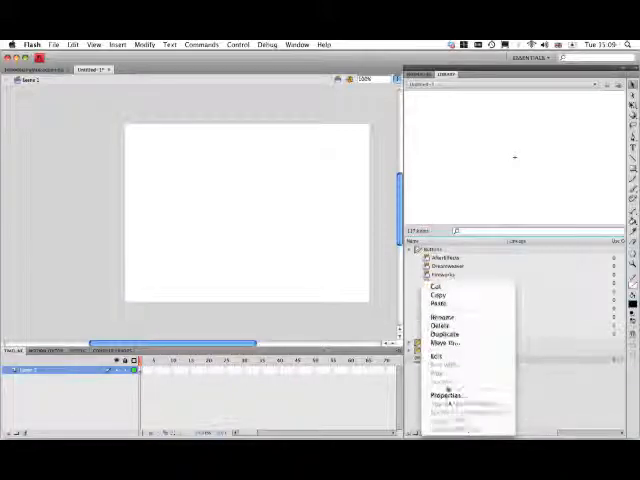
click(444, 394)
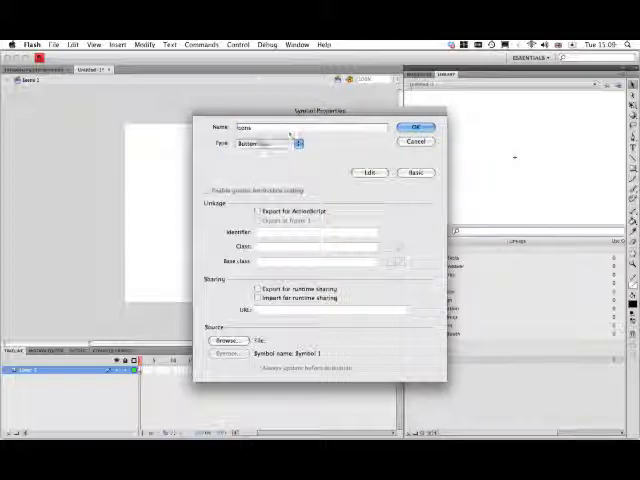
click(416, 128)
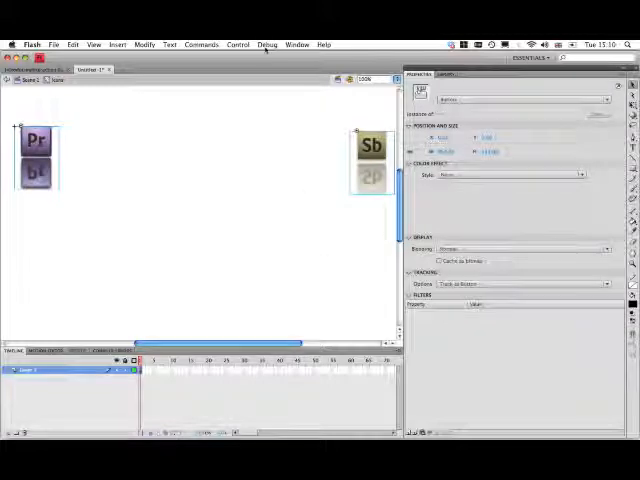
Space the icon row evenly with Align, then create a new blank ActionScript 3.0 document
click(296, 44)
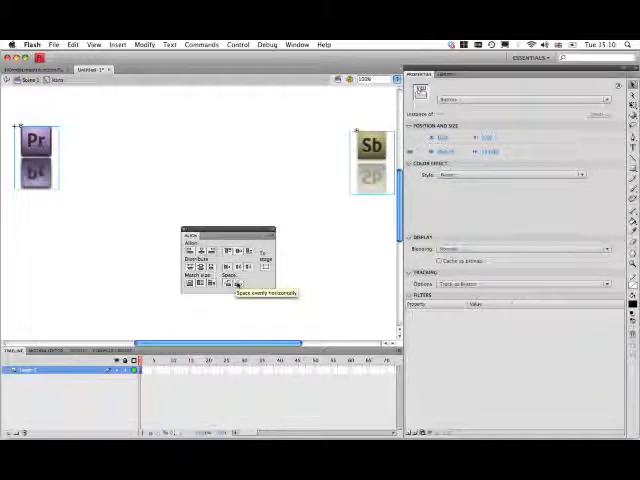
click(236, 284)
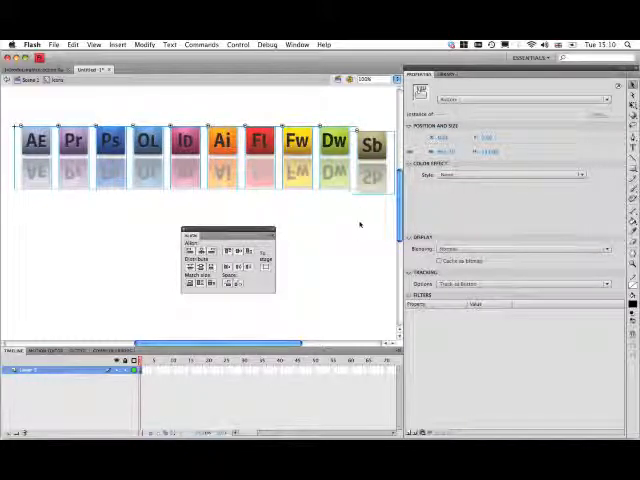
click(370, 160)
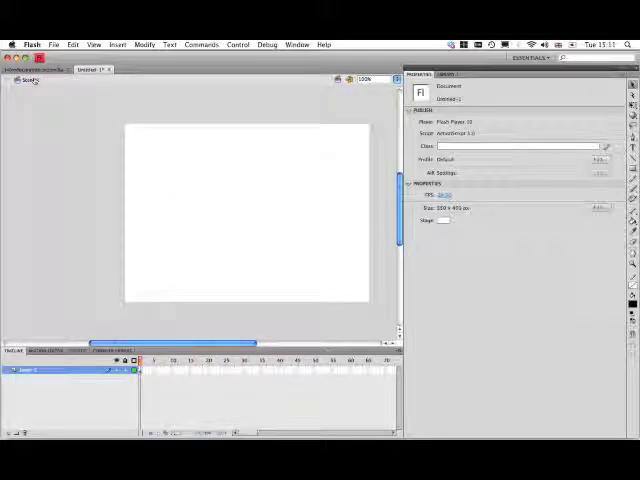
Save the new document with the icon row symbols under a file name
click(446, 72)
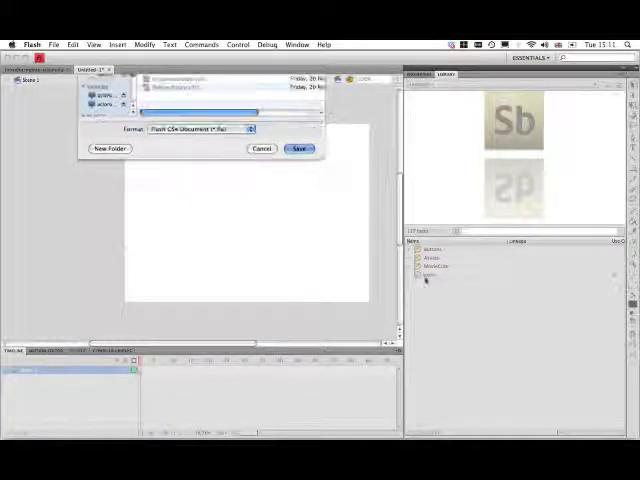
click(300, 148)
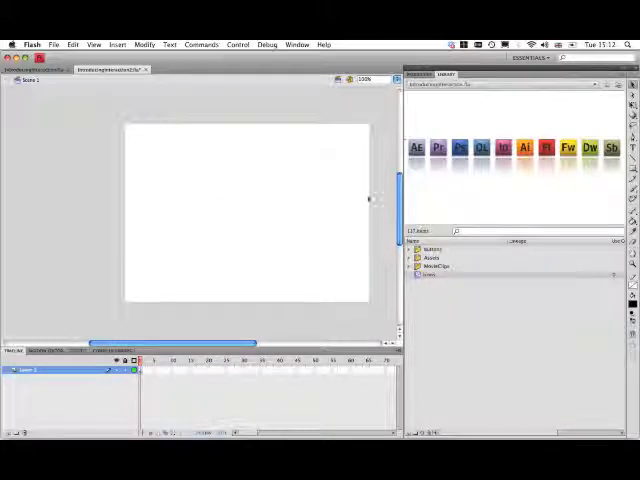
Drag a ScrollPane component onto the stage and stretch it to span most of the stage
click(296, 44)
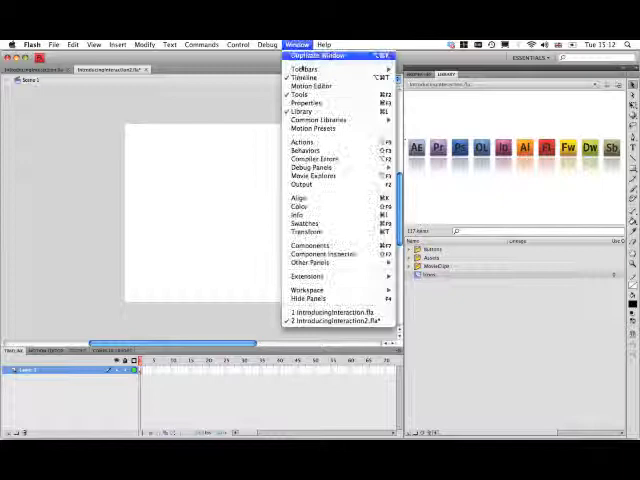
mouse_move(304, 244)
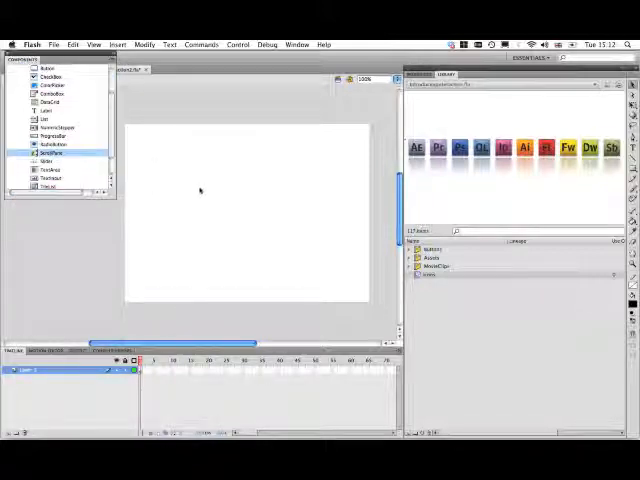
drag(52, 152, 200, 188)
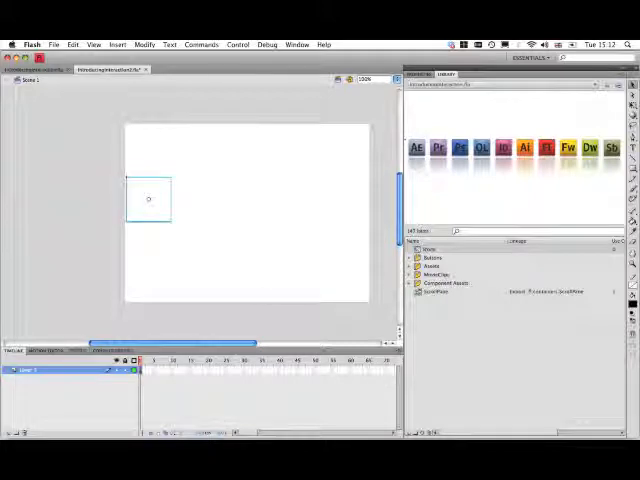
click(148, 200)
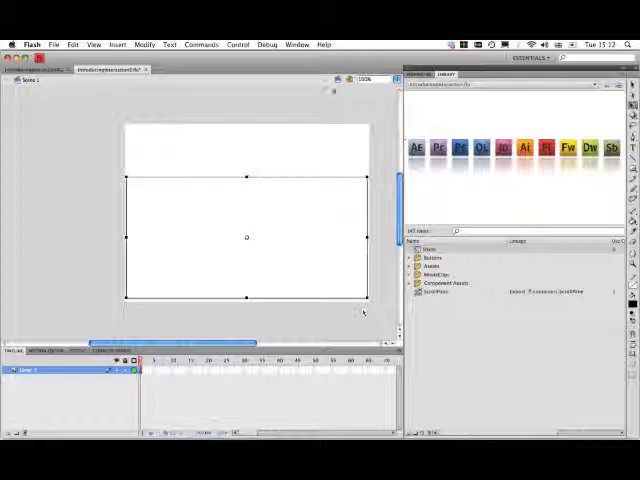
Set the ScrollPane's source parameter to Icons and test the movie, getting a URL Not Found error
click(296, 44)
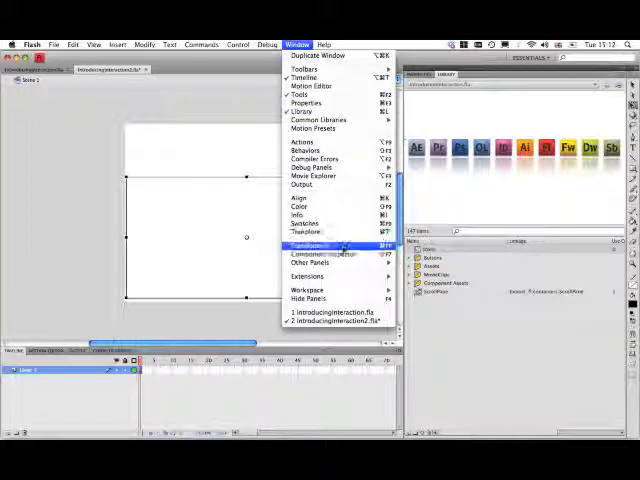
click(316, 256)
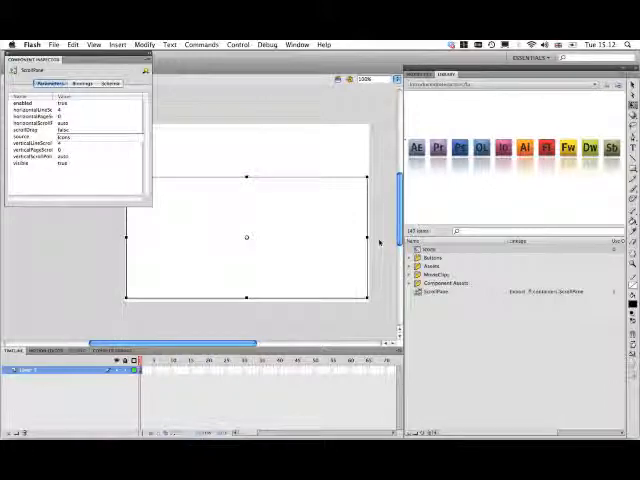
click(236, 44)
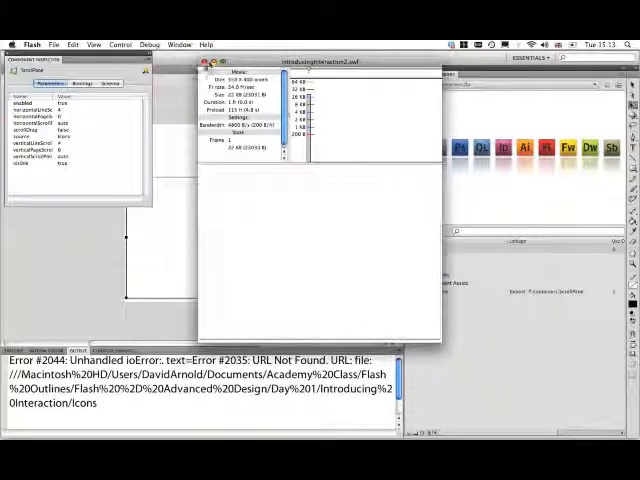
Export the Icons library symbol for ActionScript with class name Icons, accepting the auto-class notice
click(208, 60)
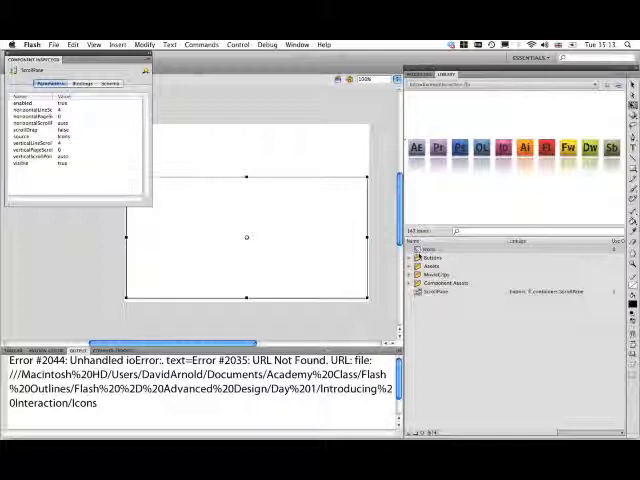
right_click(460, 292)
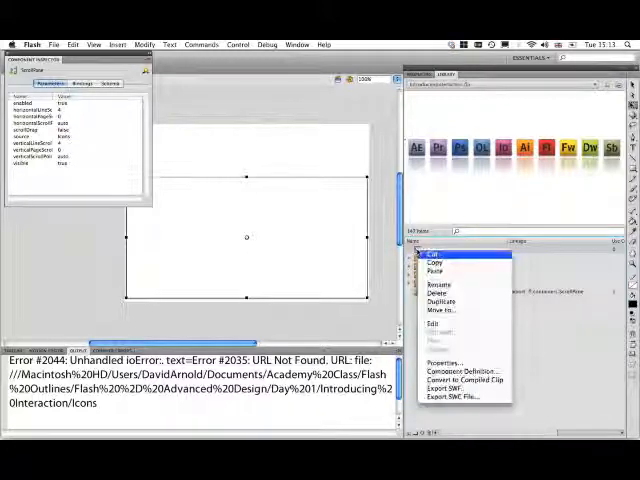
mouse_move(444, 364)
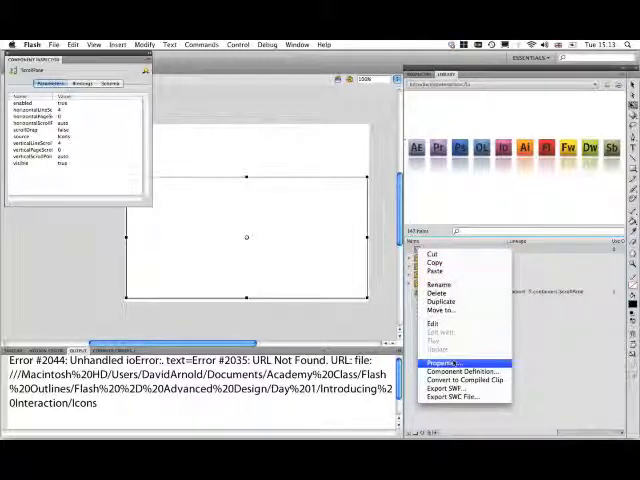
click(444, 362)
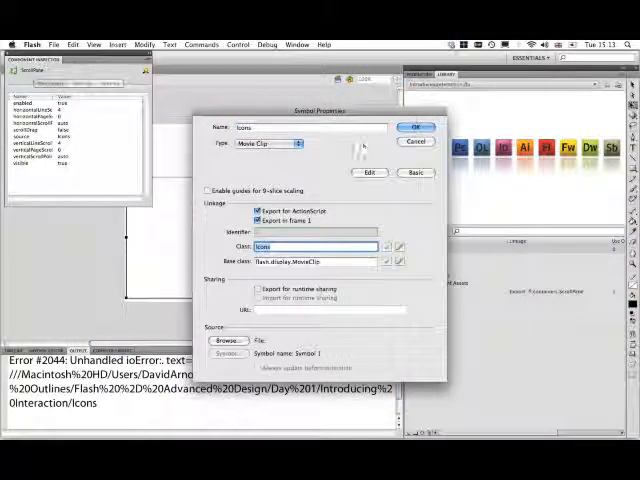
click(416, 128)
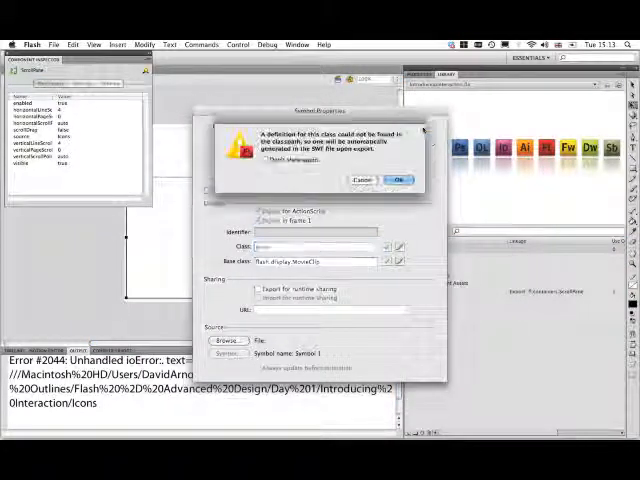
click(396, 180)
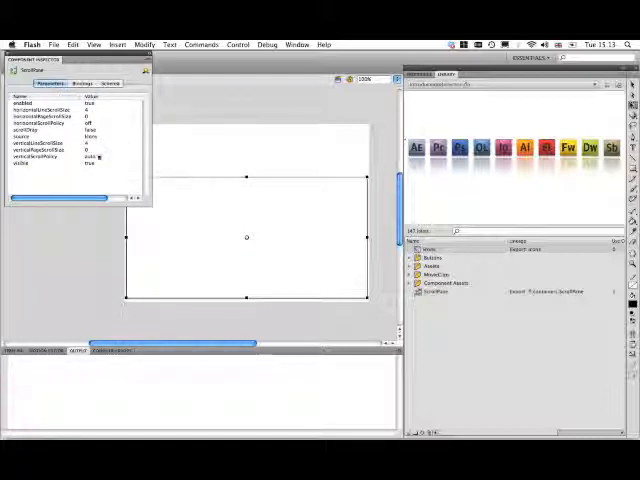
Change two of the ScrollPane's parameter values so the loading error no longer appears
click(96, 156)
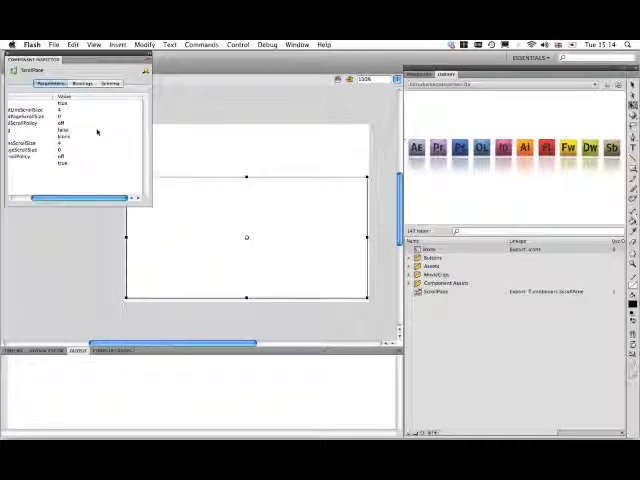
click(100, 132)
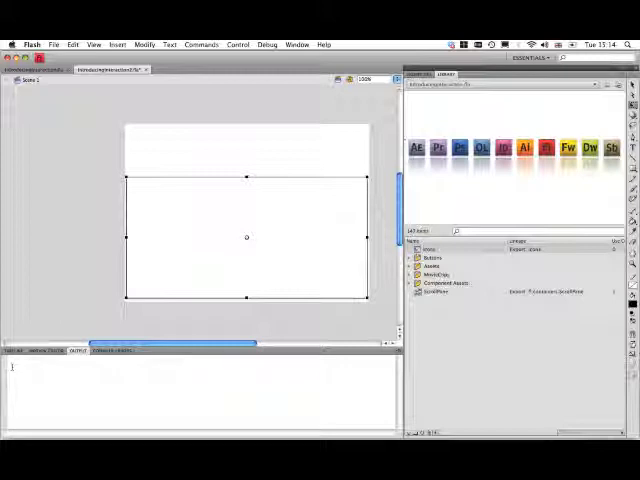
Insert a new timeline layer to hold the full-stage background rectangle
click(16, 352)
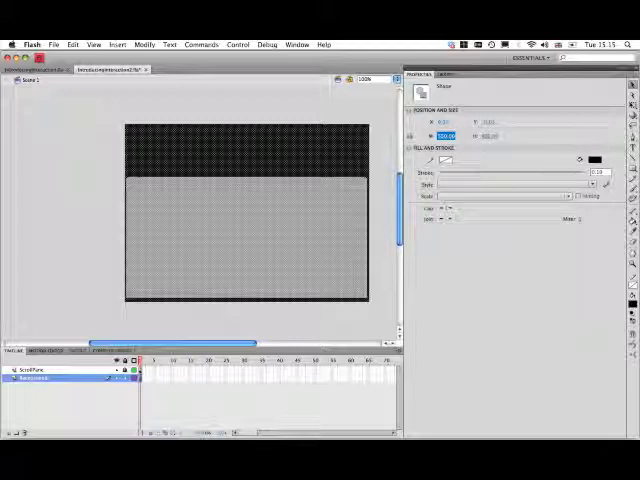
Give the background rectangle a soft light-grey linear gradient fill
click(296, 44)
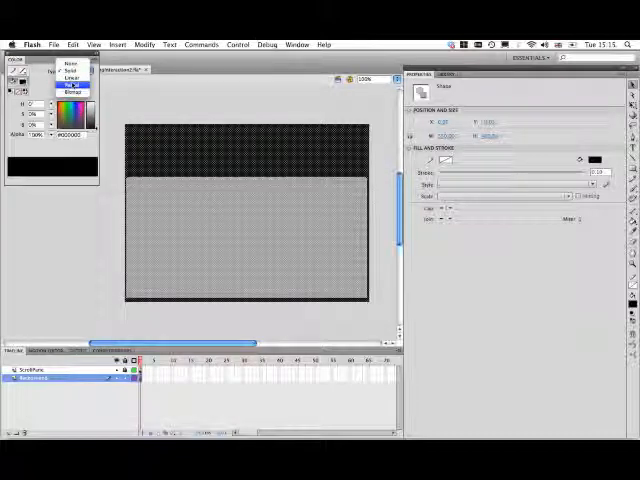
click(64, 84)
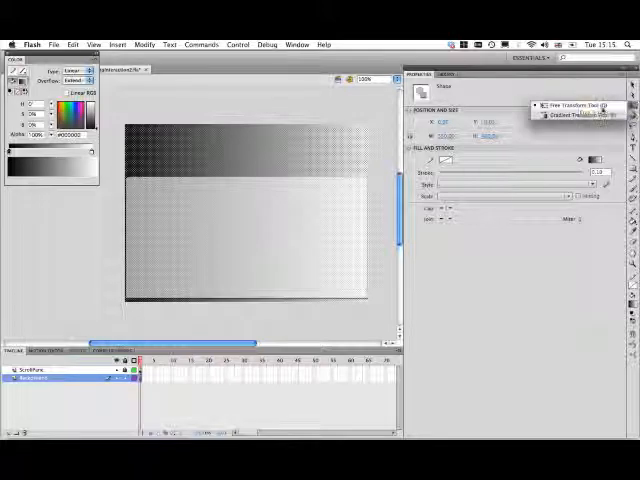
click(550, 104)
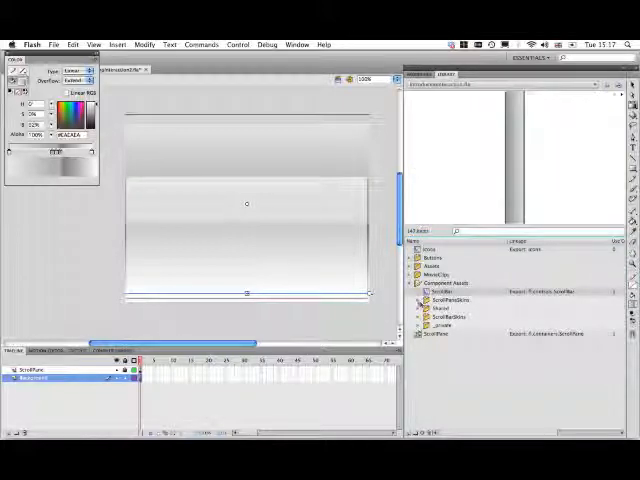
Expand the ScrollPane skin assets folder in the Library's Component Assets
click(420, 300)
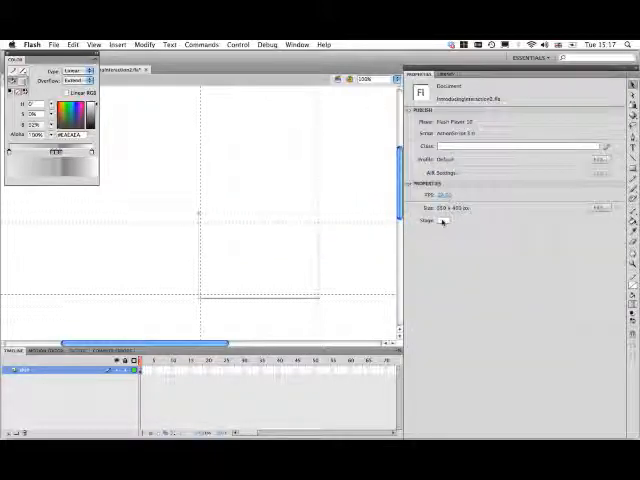
Bring up the stage colour choices in the document Properties panel
click(444, 220)
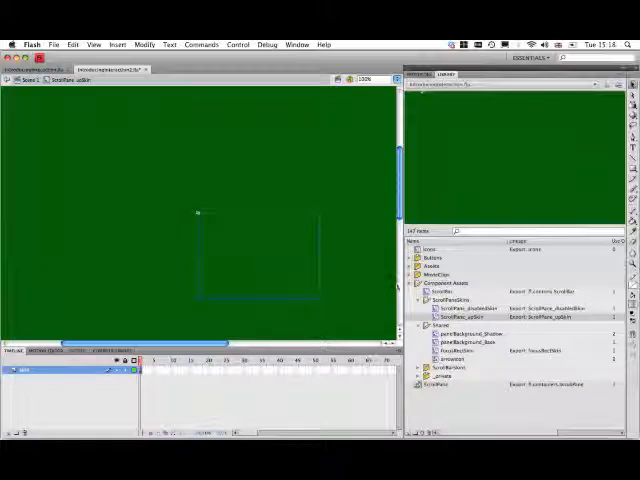
mouse_move(252, 216)
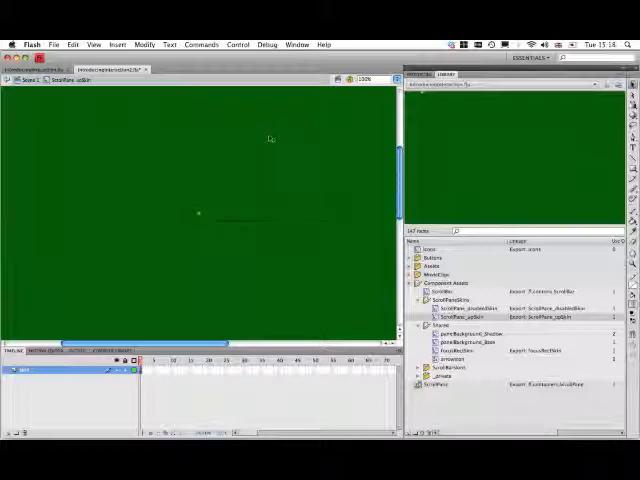
Select the skin's green background artwork, return to Scene 1 and select the ScrollPane
drag(196, 132, 336, 212)
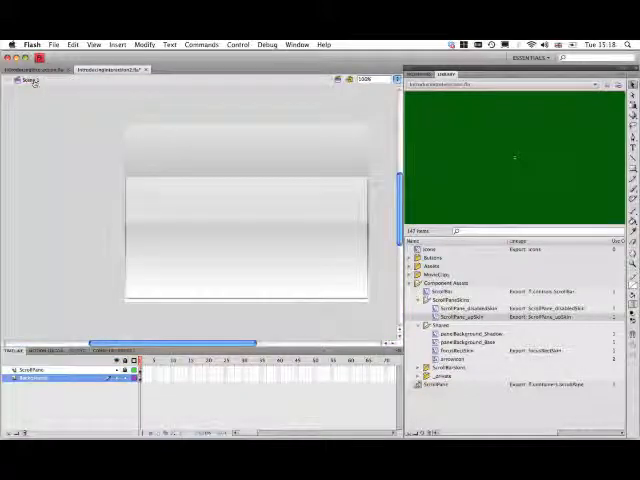
click(236, 44)
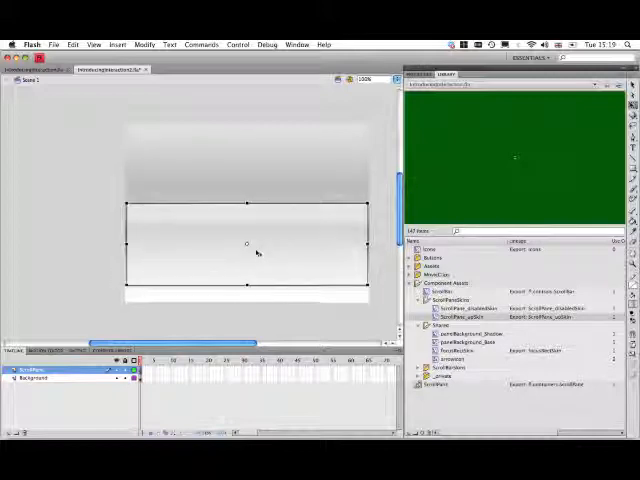
click(238, 44)
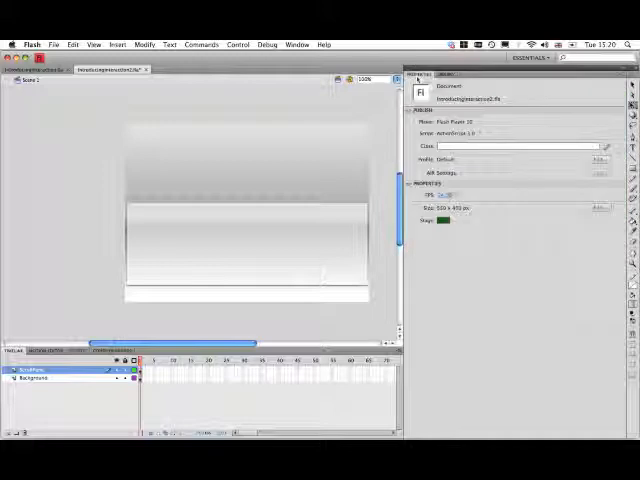
Show the Stage colour swatch palette for picking the background colour
click(452, 216)
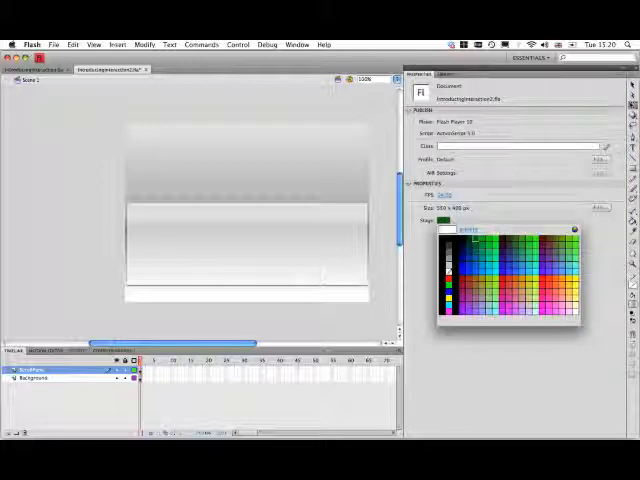